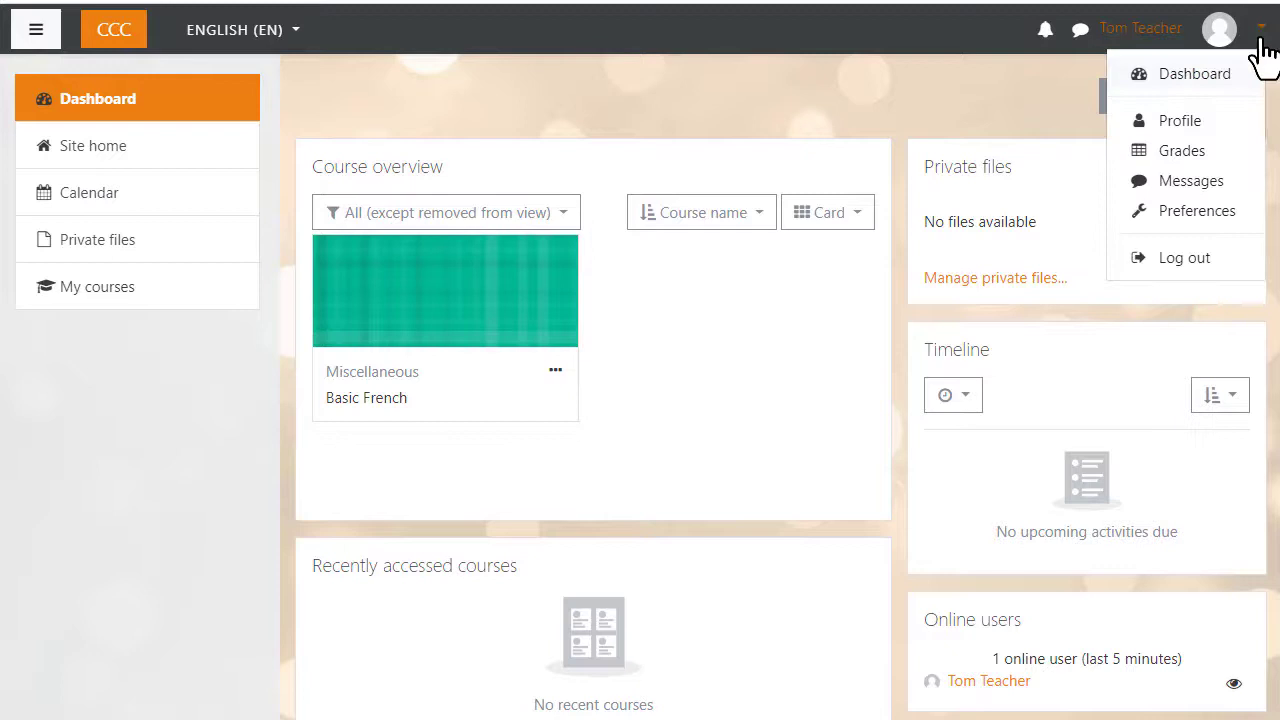
pyautogui.moveTo(740, 115)
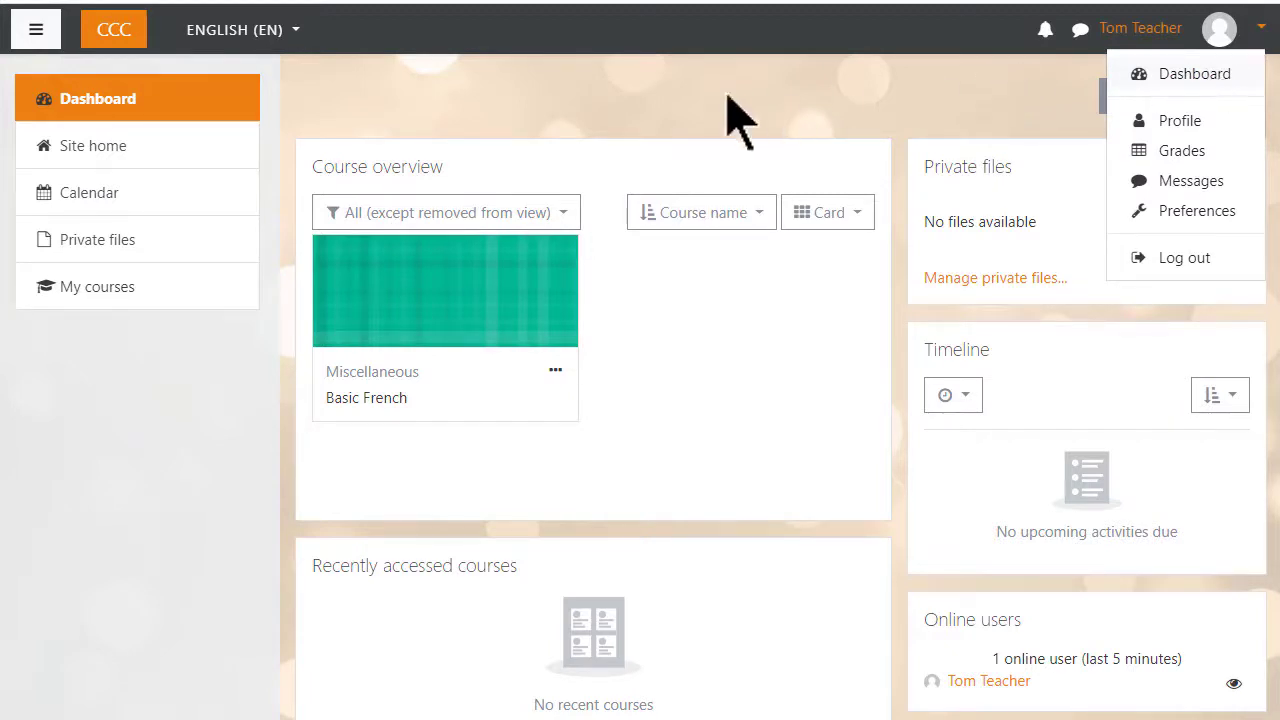
pyautogui.moveTo(237, 120)
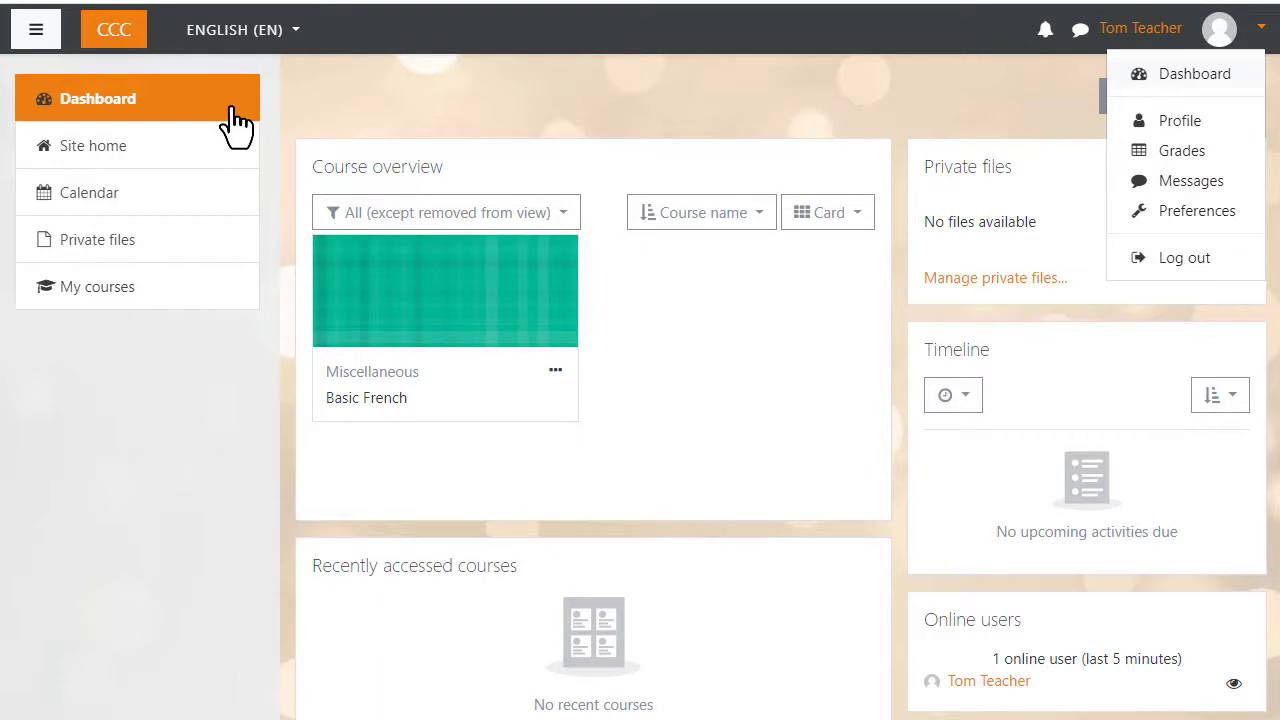
pyautogui.moveTo(478, 318)
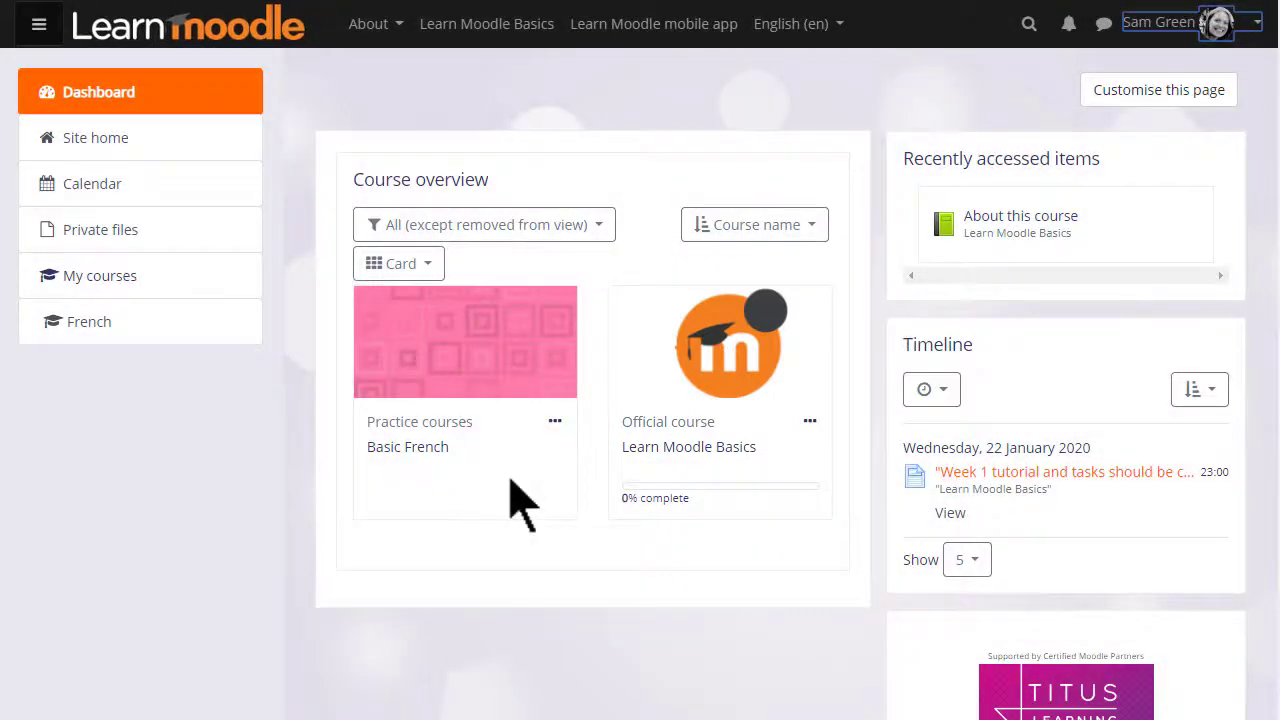
pyautogui.moveTo(1085, 555)
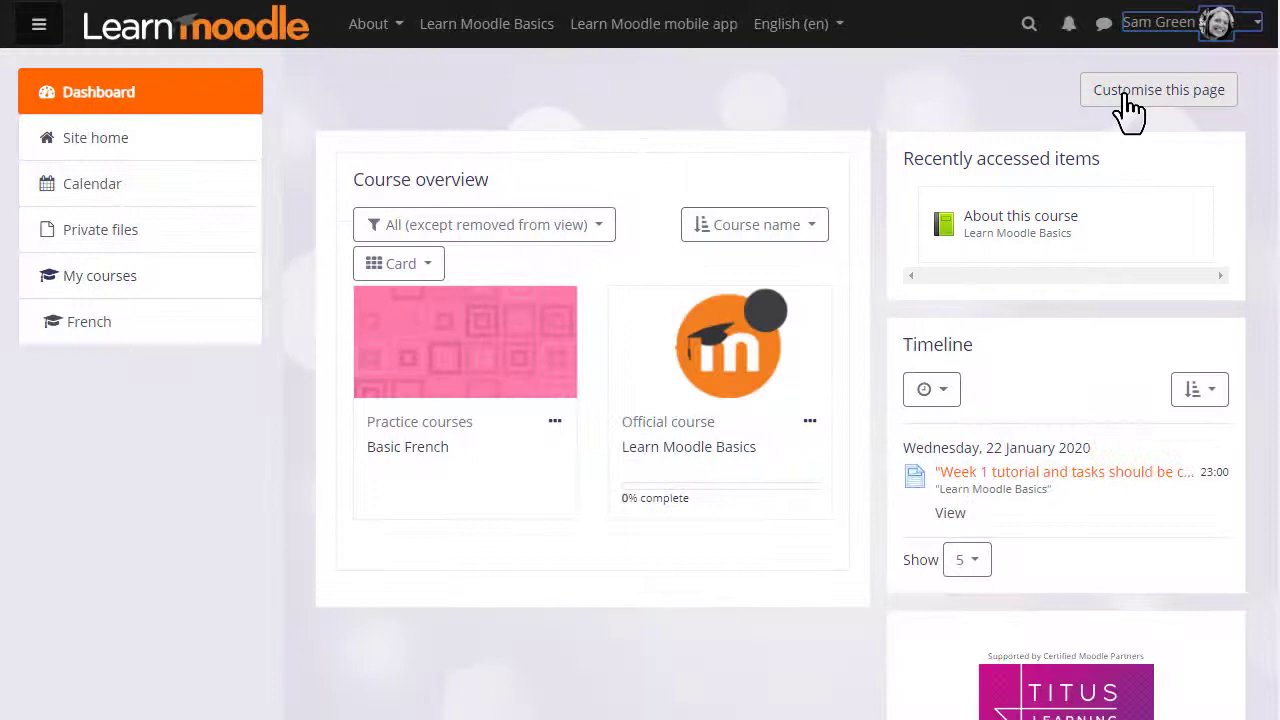
# Turn on Dashboard editing with 'Customise this page' to rearrange the blocks
pyautogui.click(1158, 89)
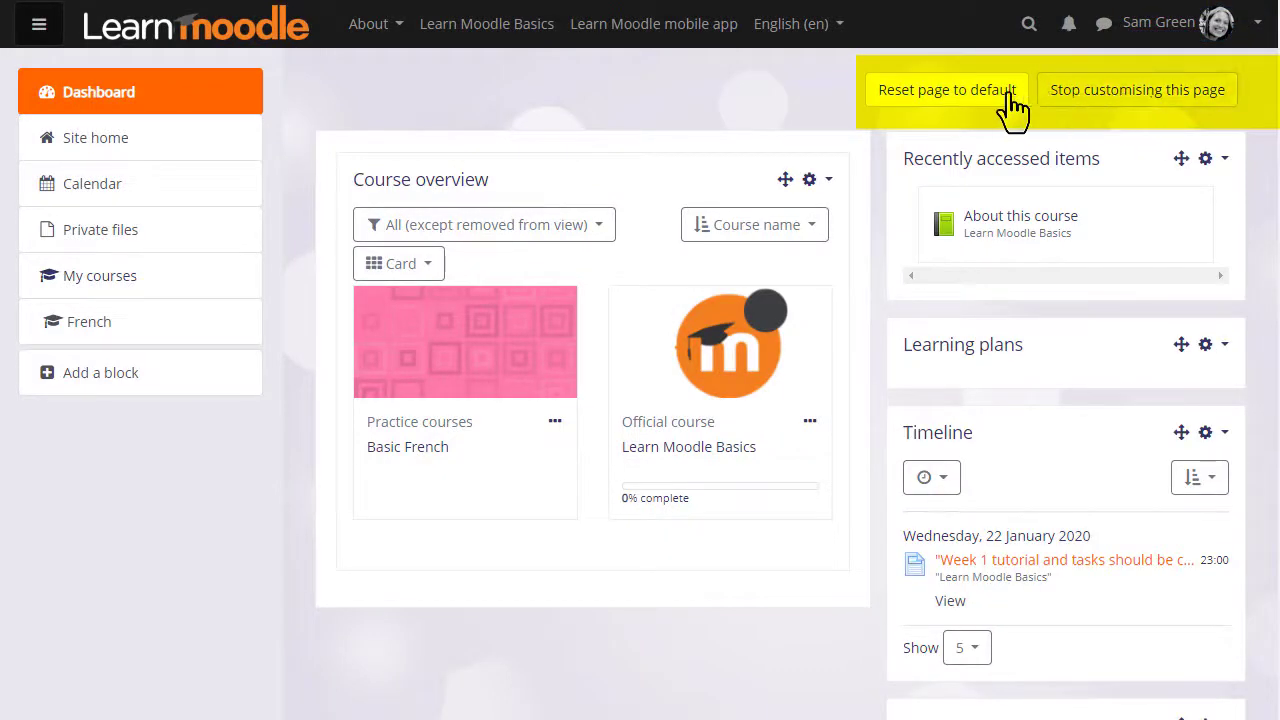
pyautogui.moveTo(997, 105)
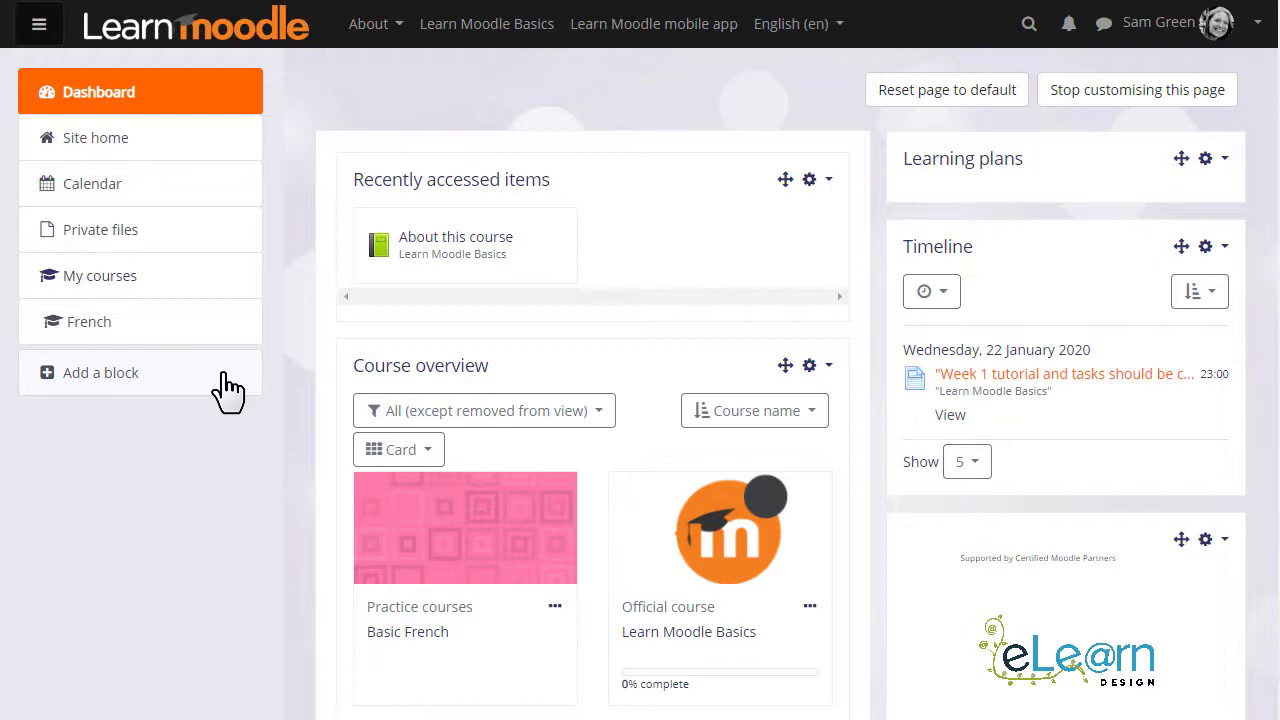
# Show available blocks such as Calendar, HTML, Private files and Starred courses
pyautogui.click(100, 372)
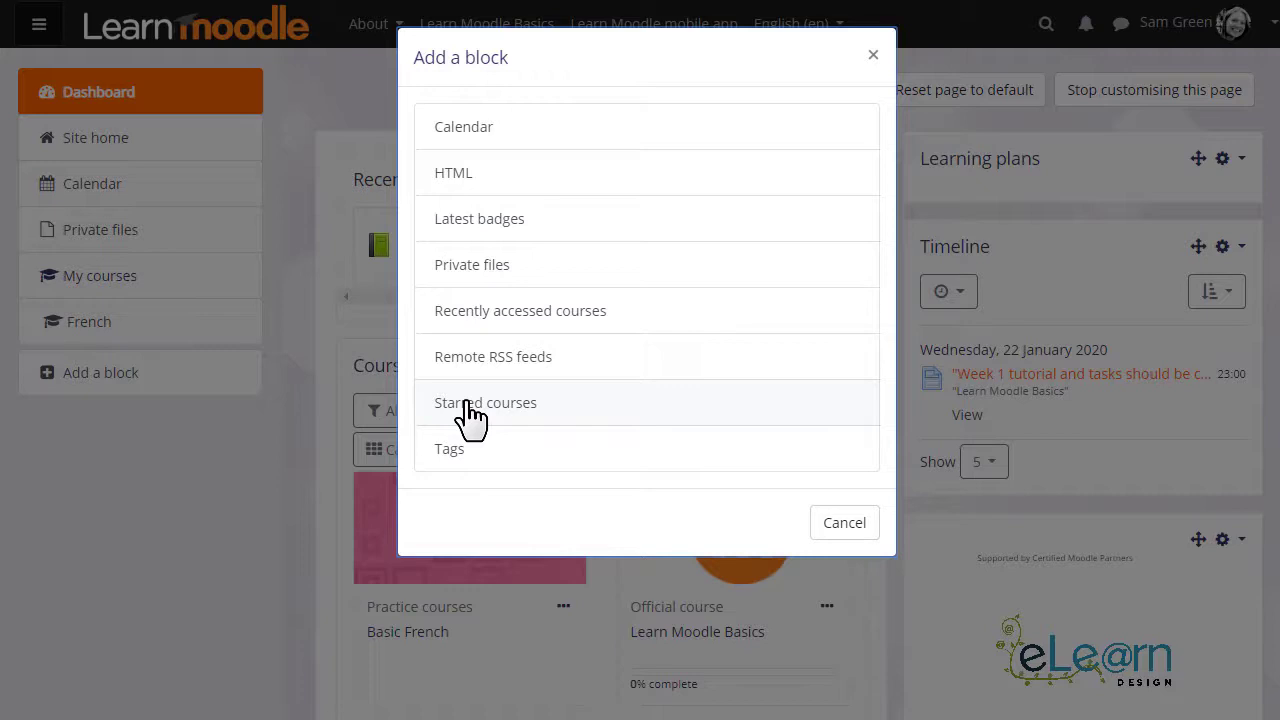
pyautogui.moveTo(568, 331)
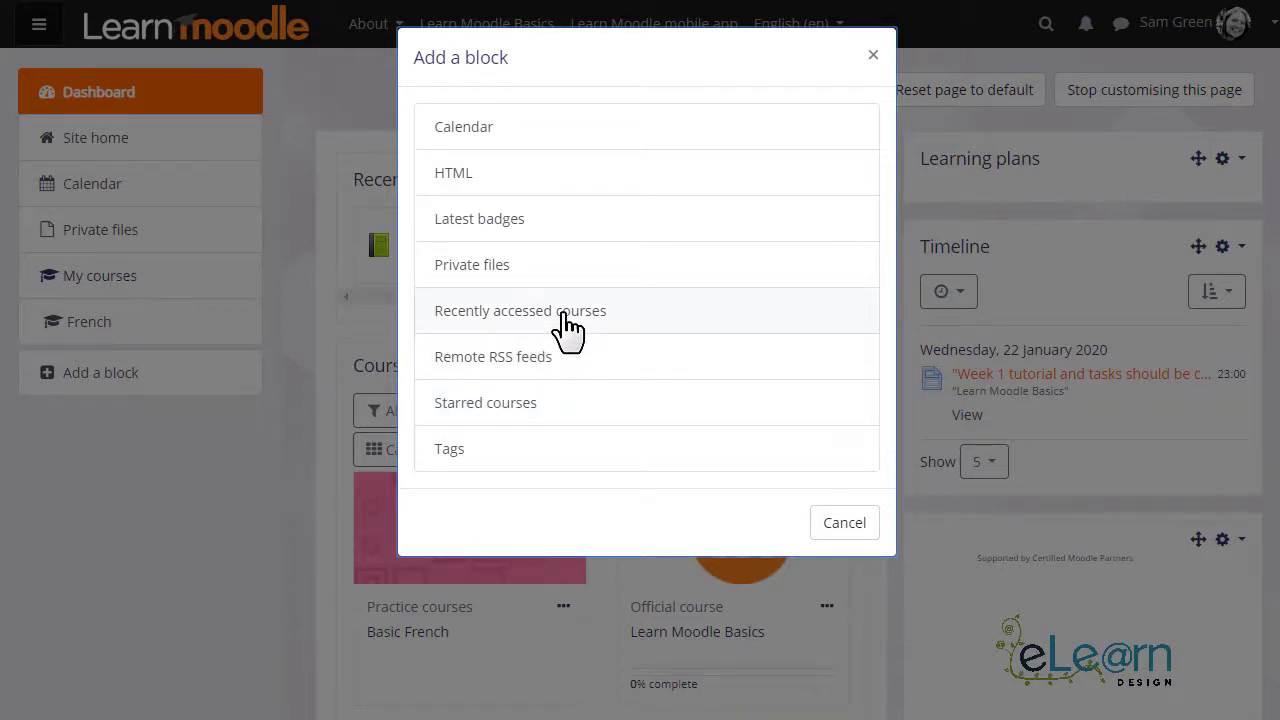
pyautogui.moveTo(875, 625)
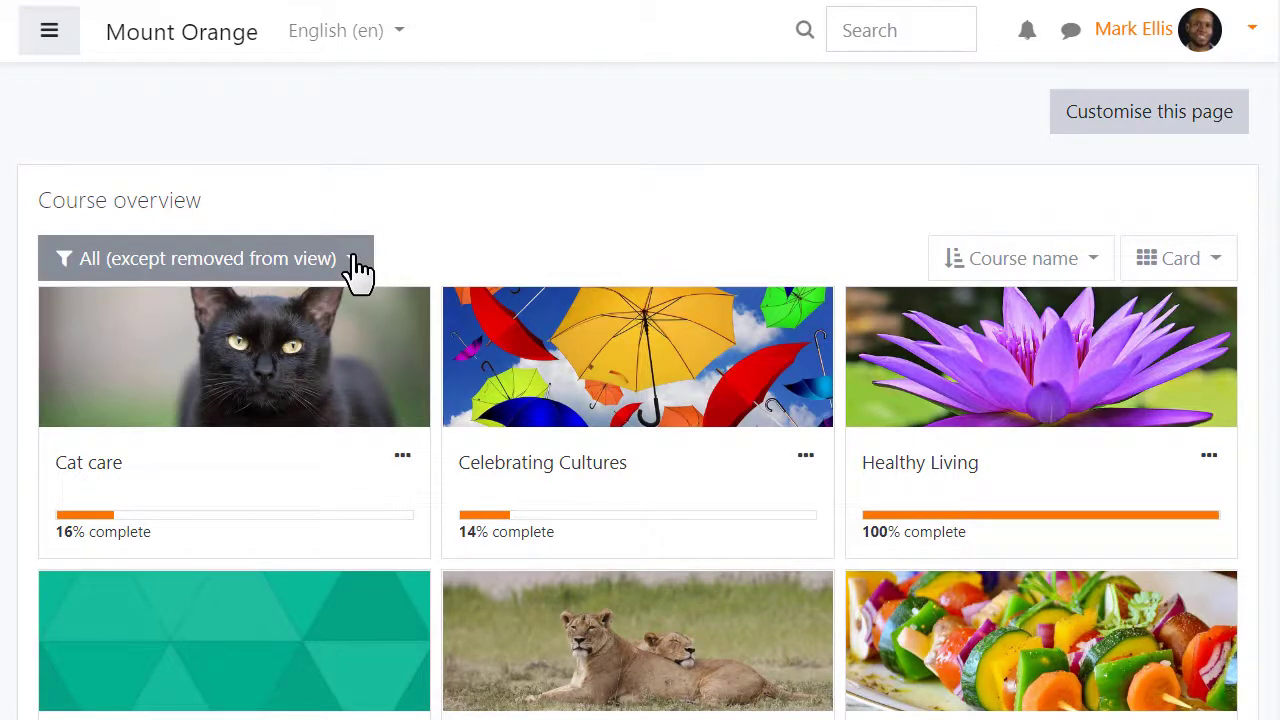
# Remove the Cat care course from view, then reopen the course filter options
pyautogui.click(204, 258)
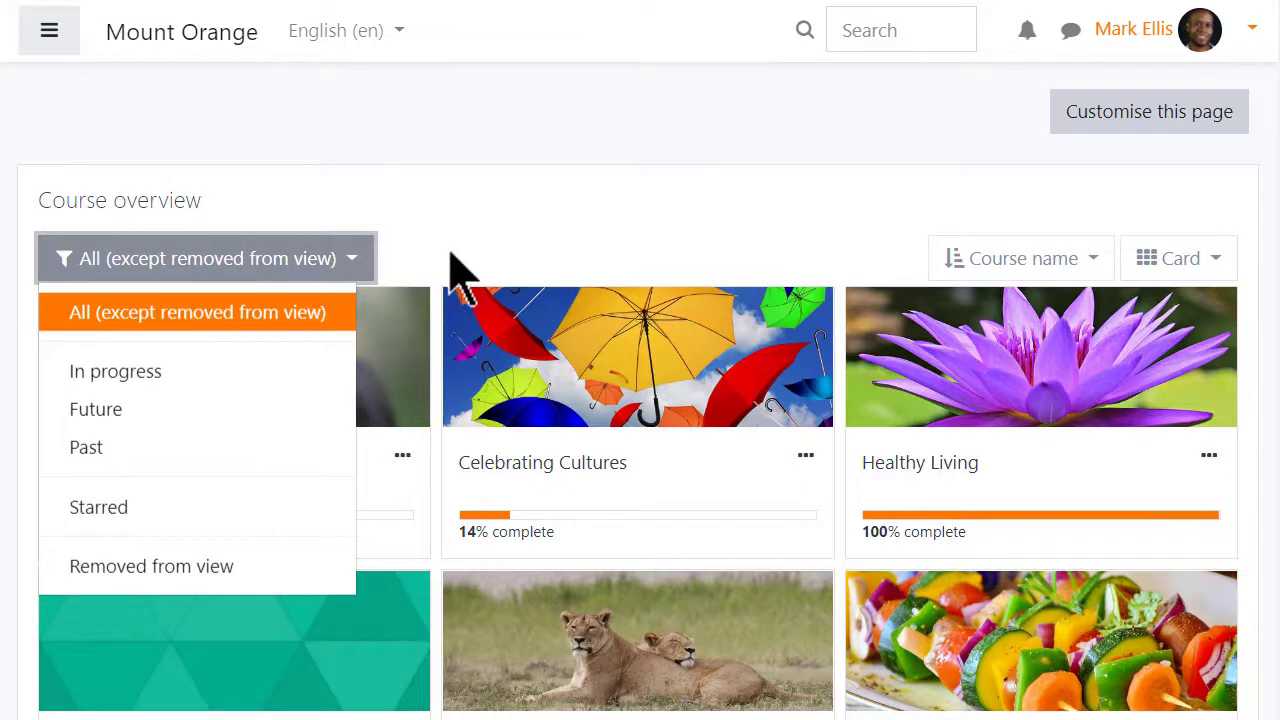
pyautogui.click(402, 455)
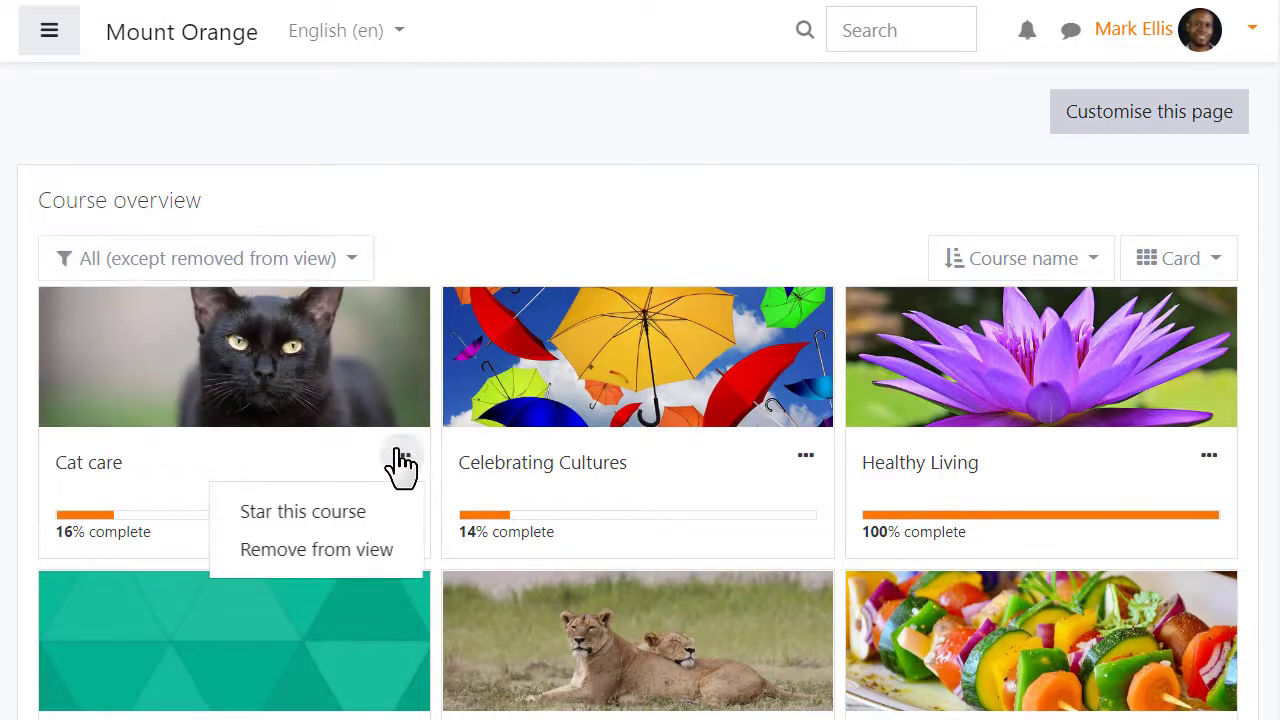
pyautogui.moveTo(385, 511)
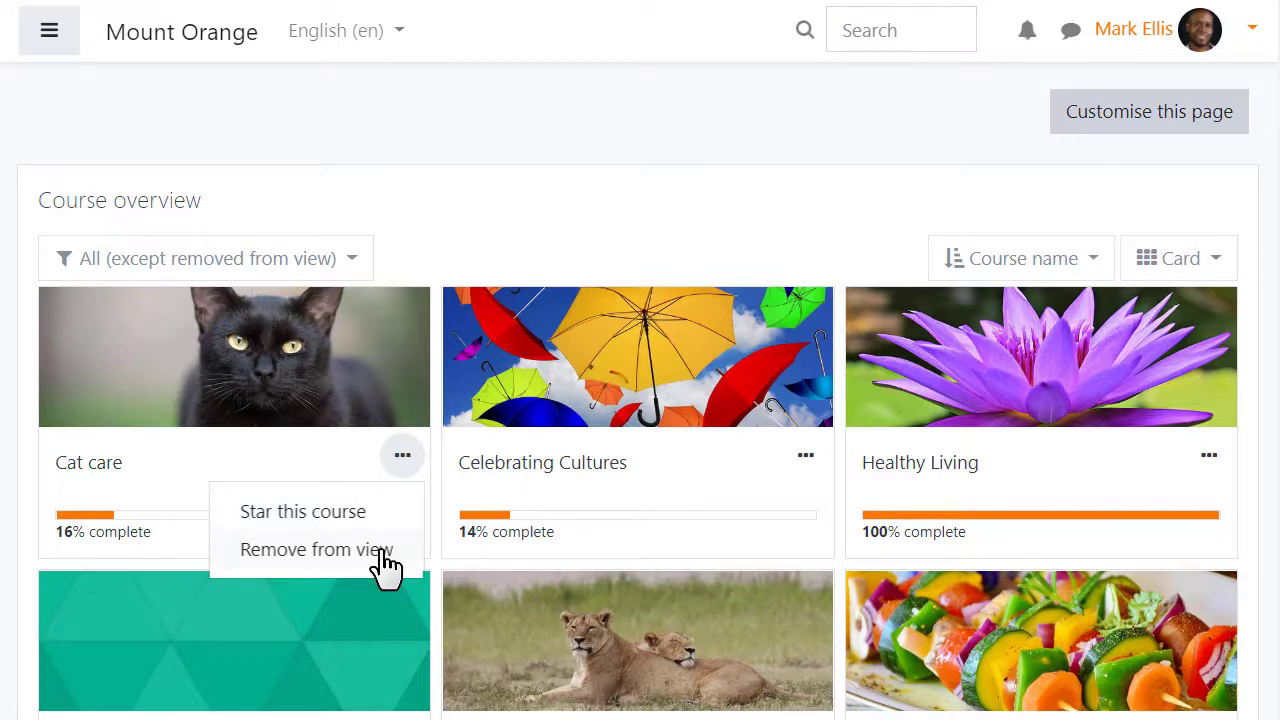
pyautogui.click(317, 549)
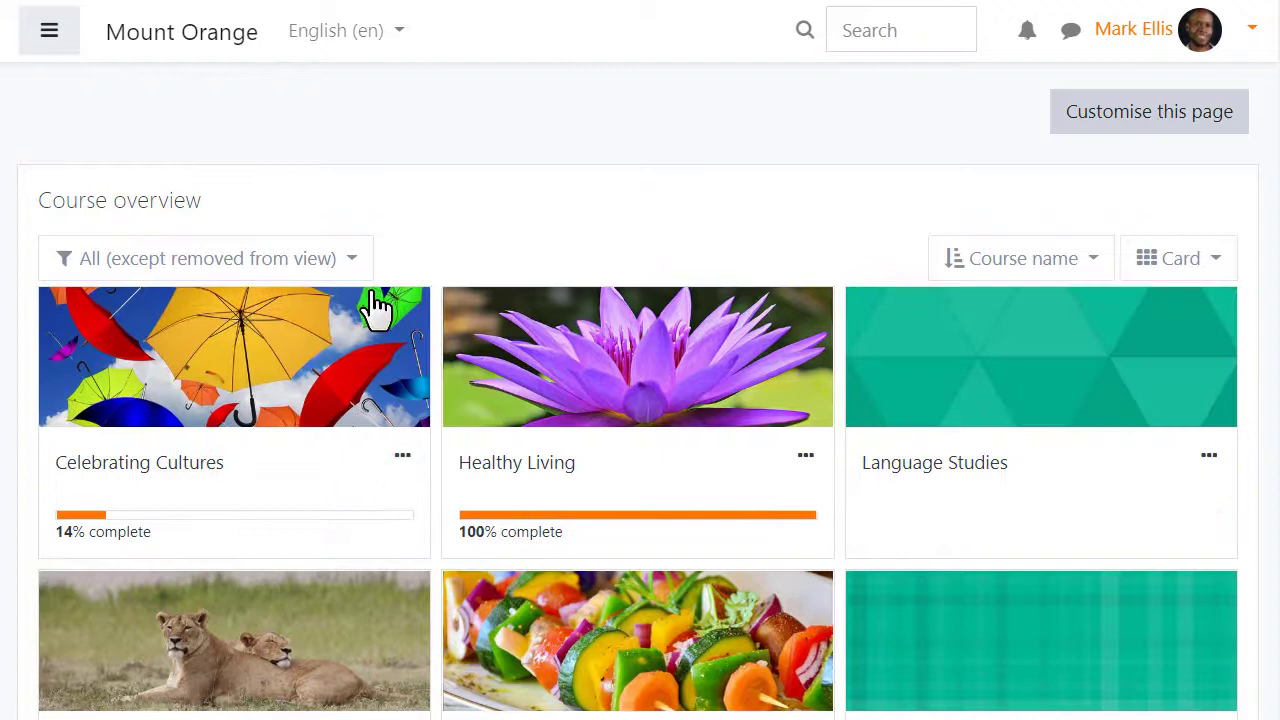
pyautogui.click(205, 258)
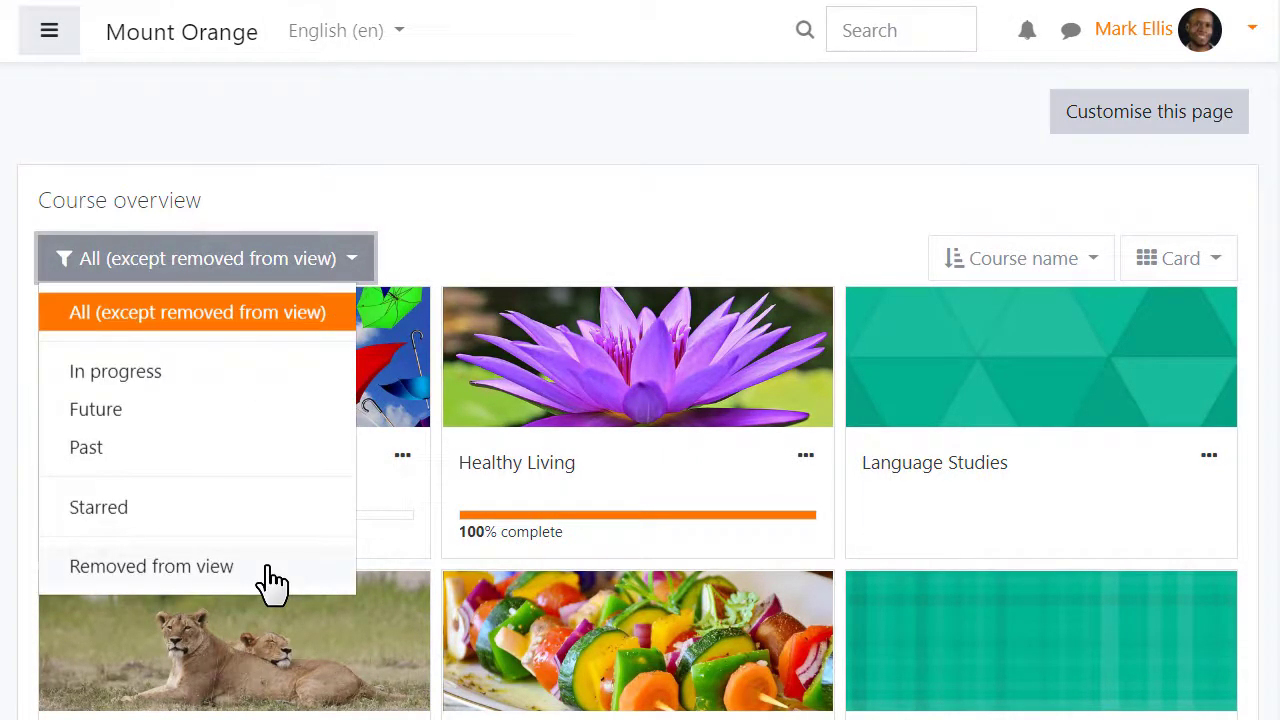
pyautogui.moveTo(150, 566)
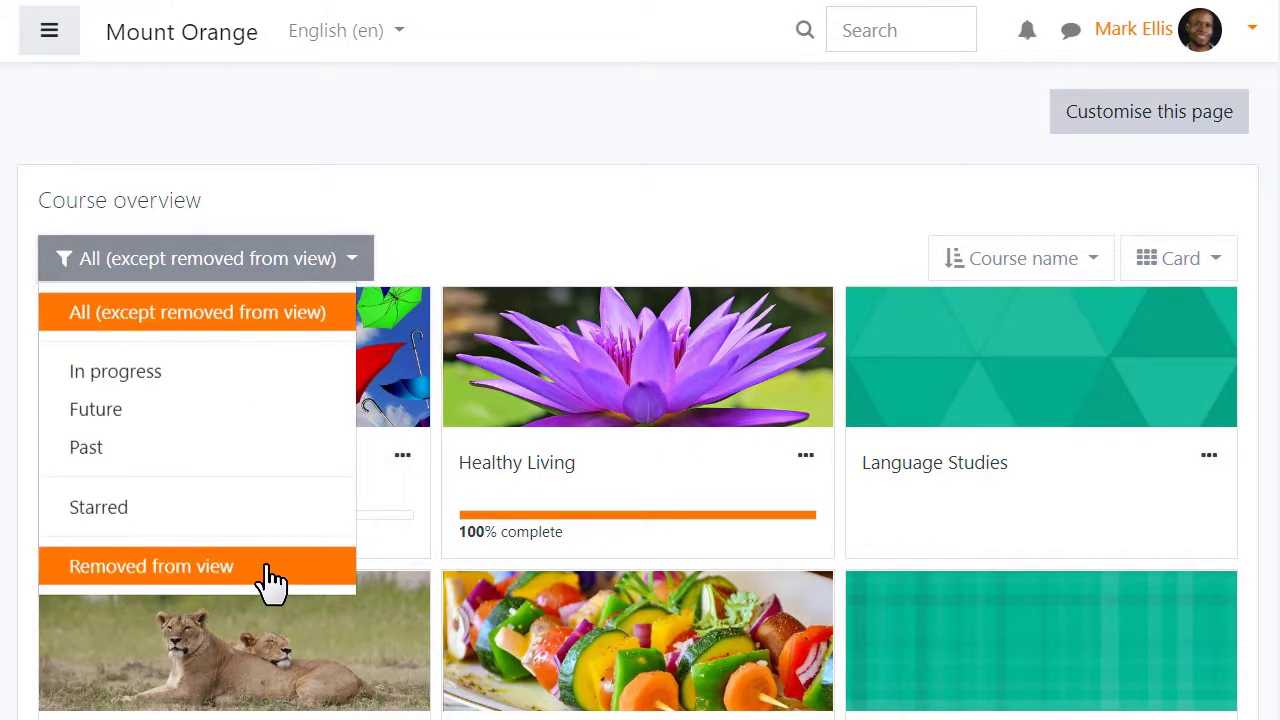
# Check the 'Course name' sort options and switch the course overview from Card to List view
pyautogui.click(1019, 258)
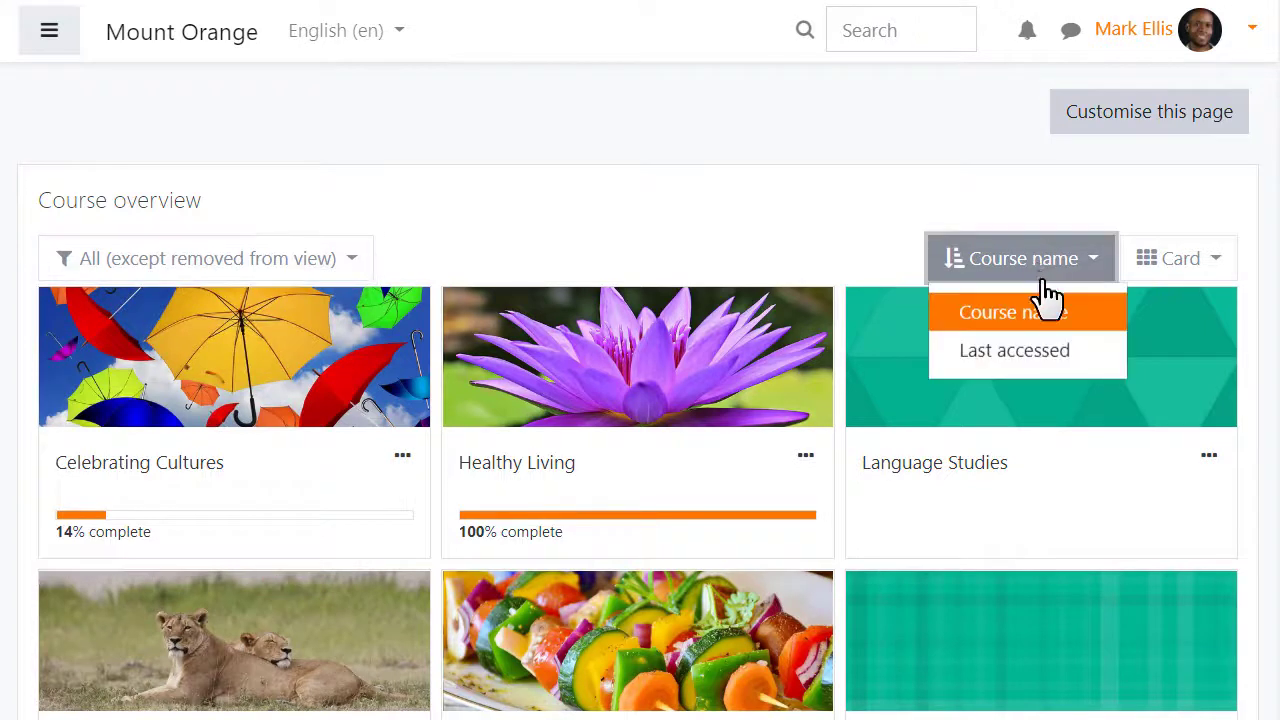
pyautogui.moveTo(1050, 360)
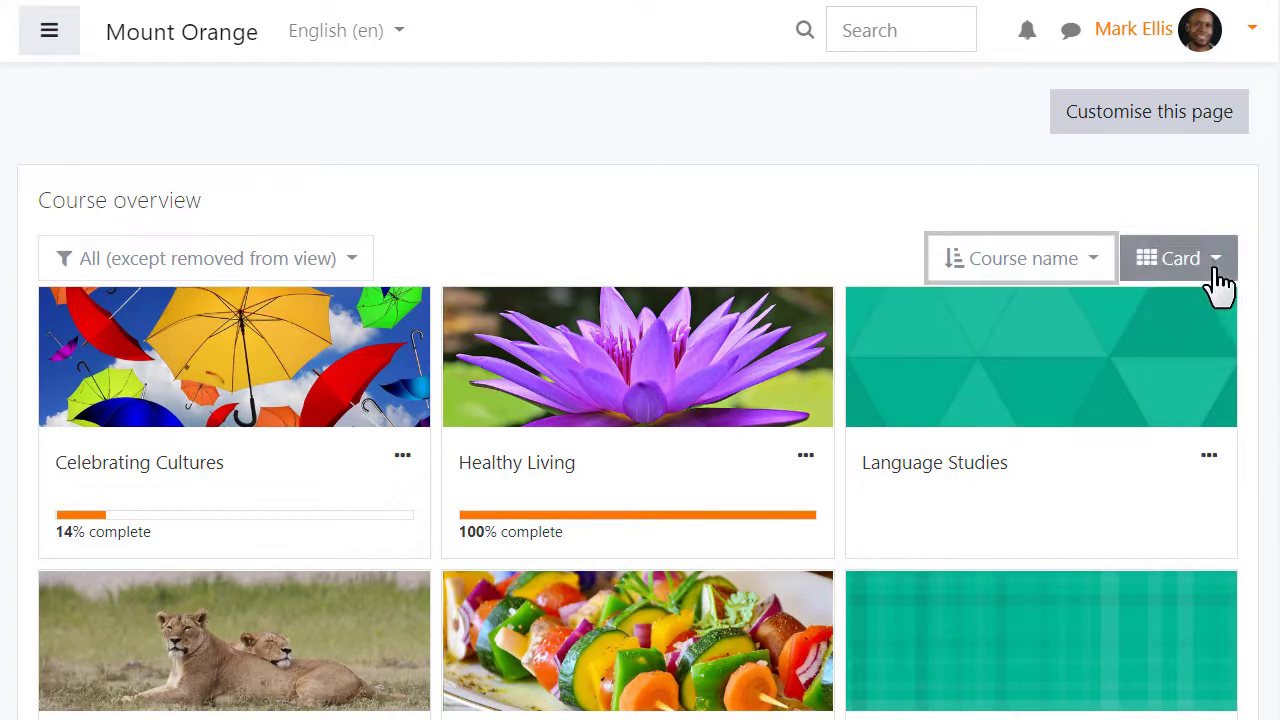
pyautogui.click(1178, 258)
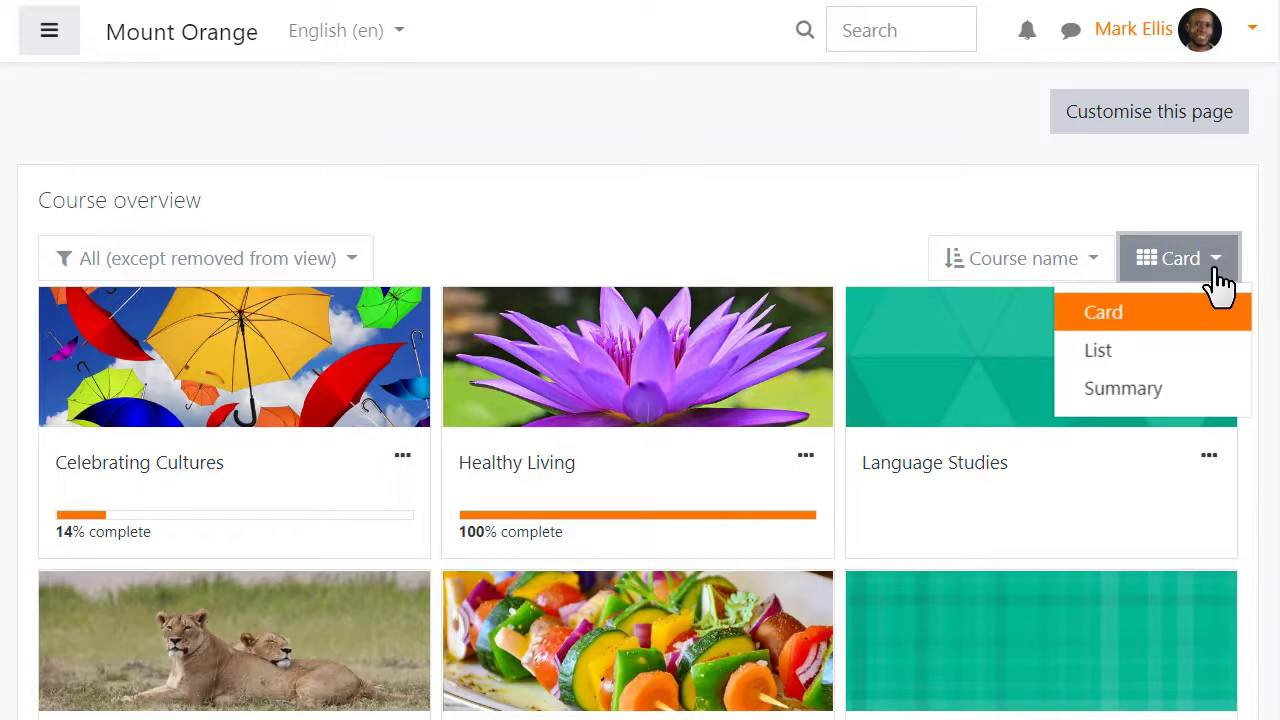
pyautogui.click(1098, 350)
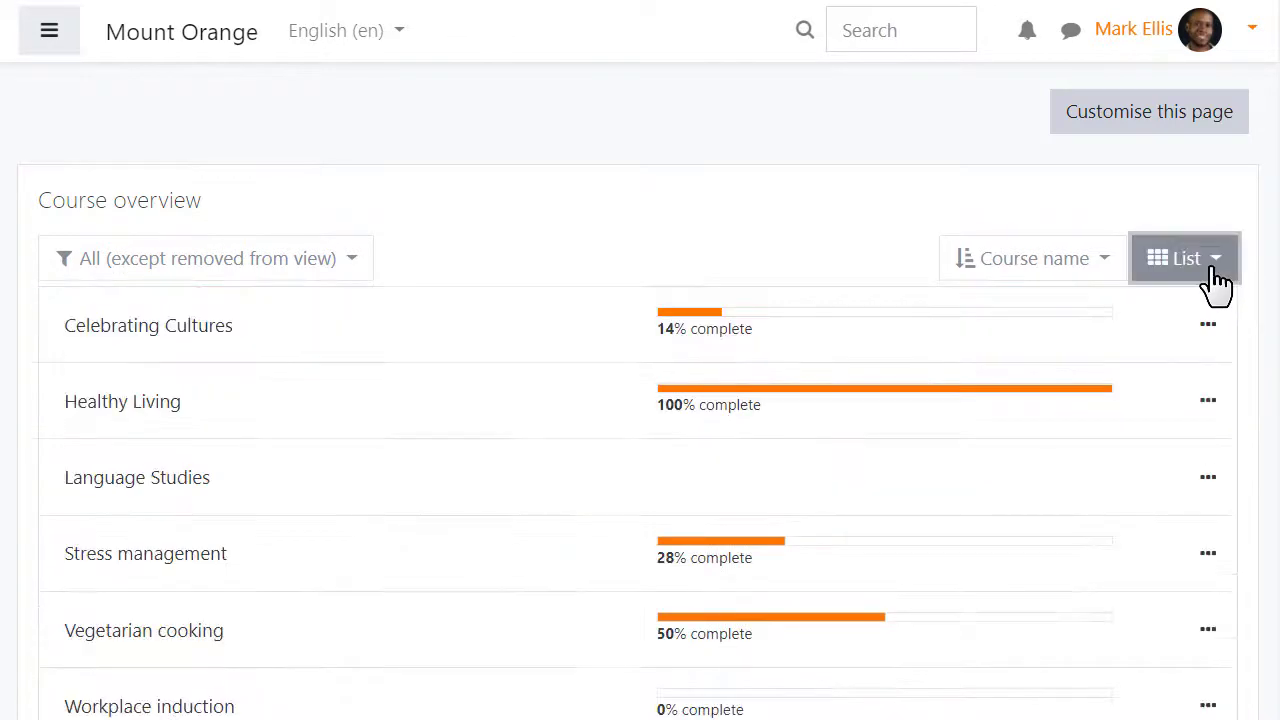
pyautogui.click(1184, 258)
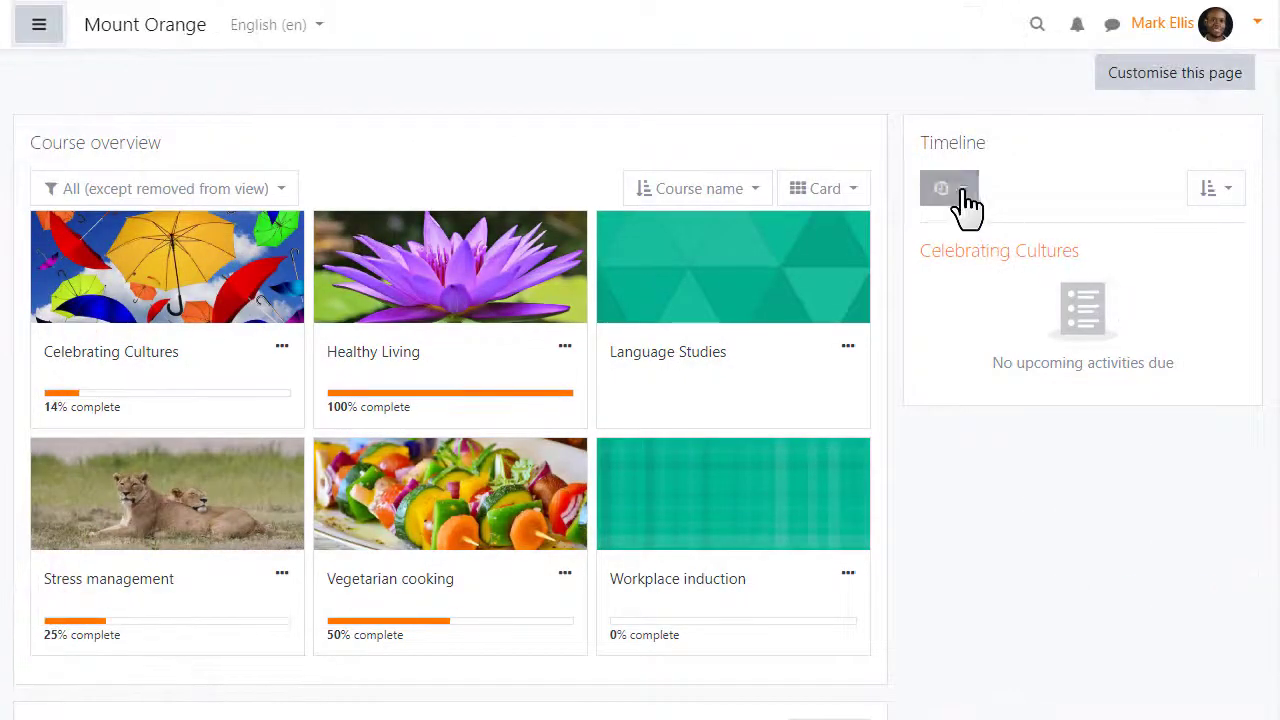
# Filter Timeline to the next 30 days, set its sort, and page through recent courses
pyautogui.click(948, 188)
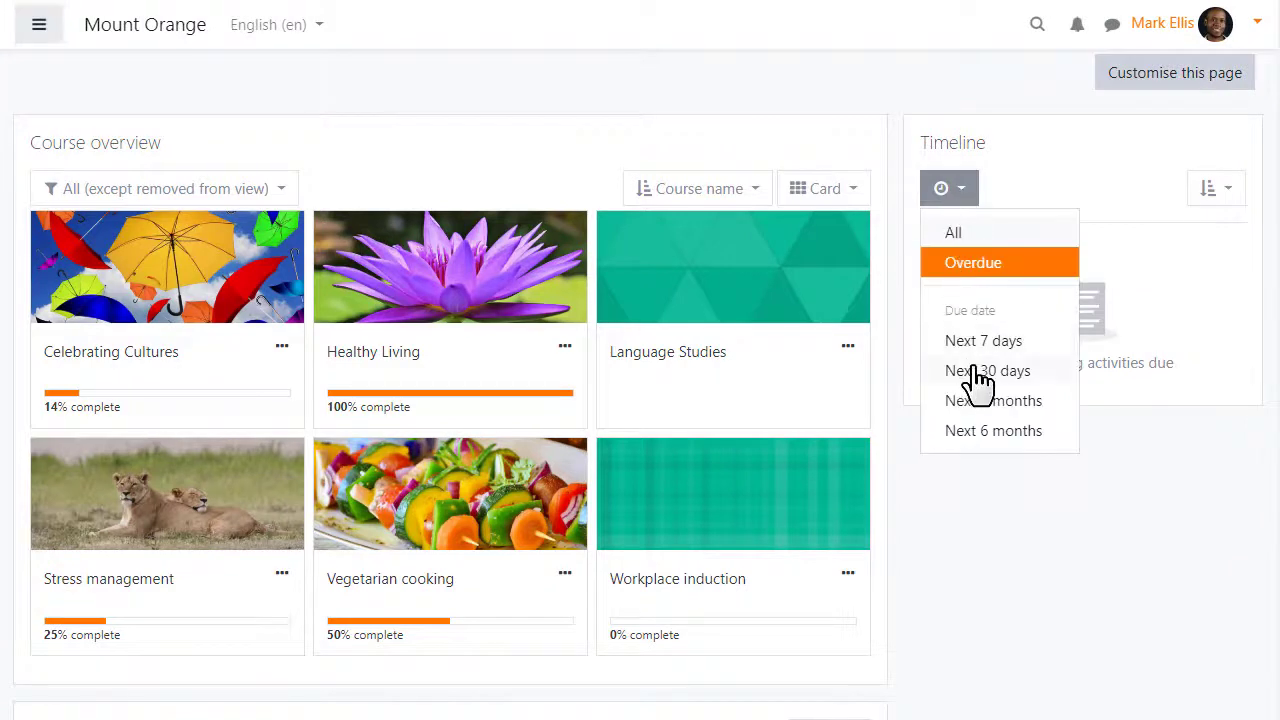
pyautogui.click(953, 232)
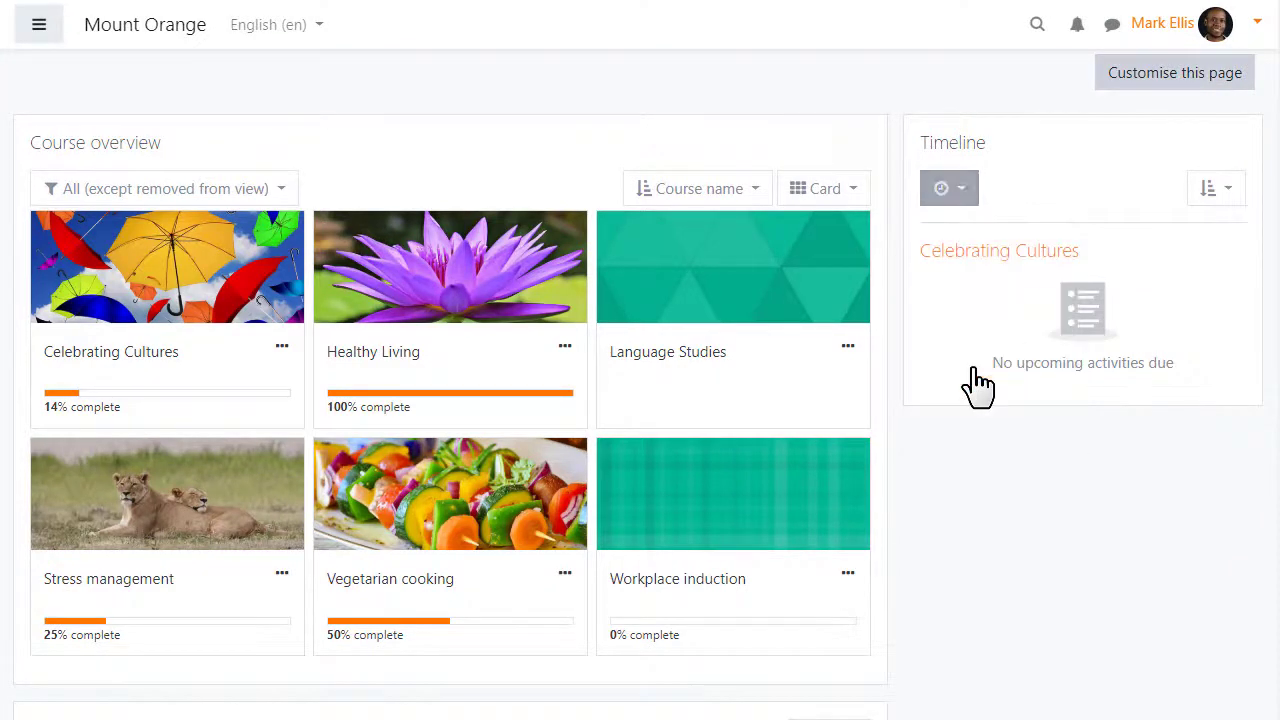
pyautogui.click(1215, 188)
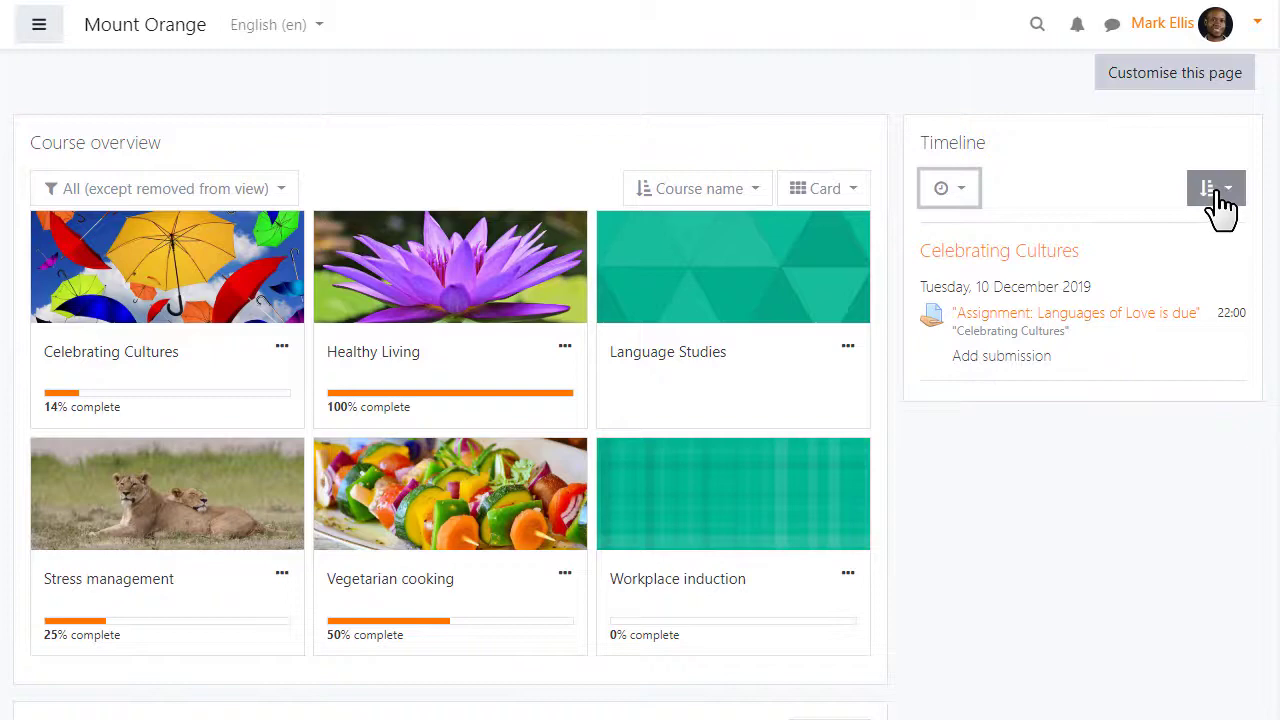
pyautogui.click(1216, 188)
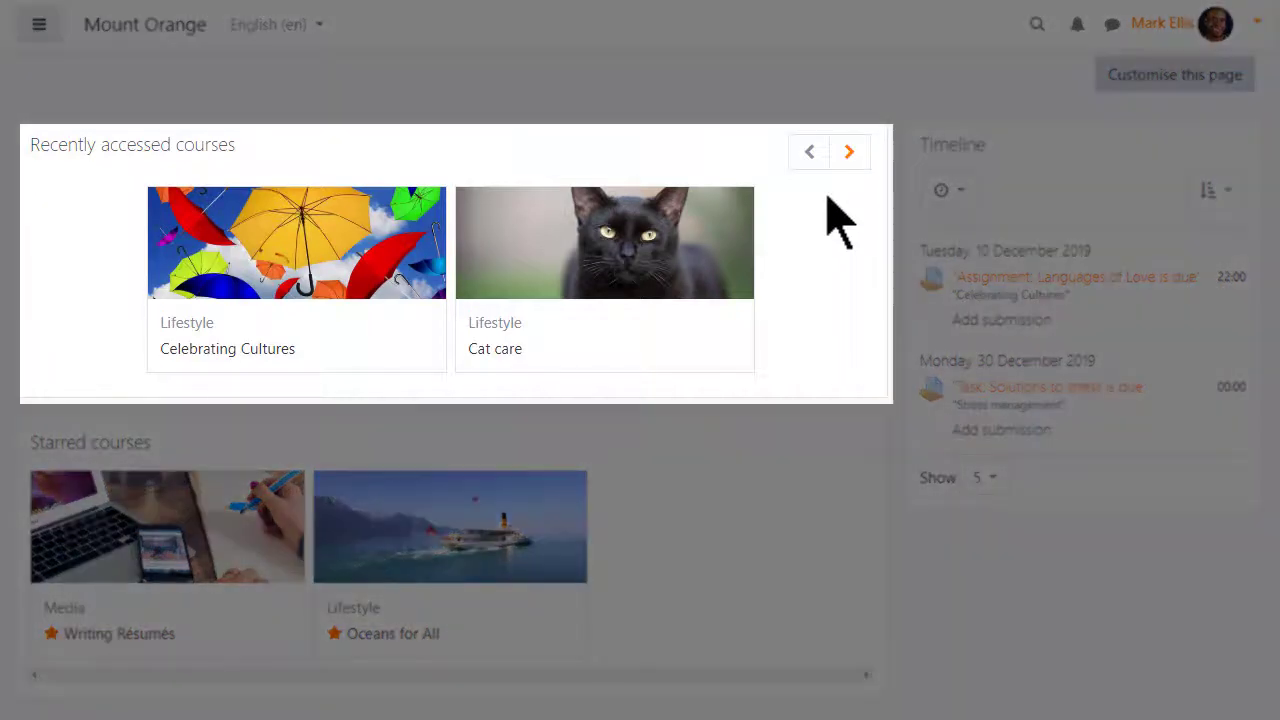
pyautogui.moveTo(845, 210)
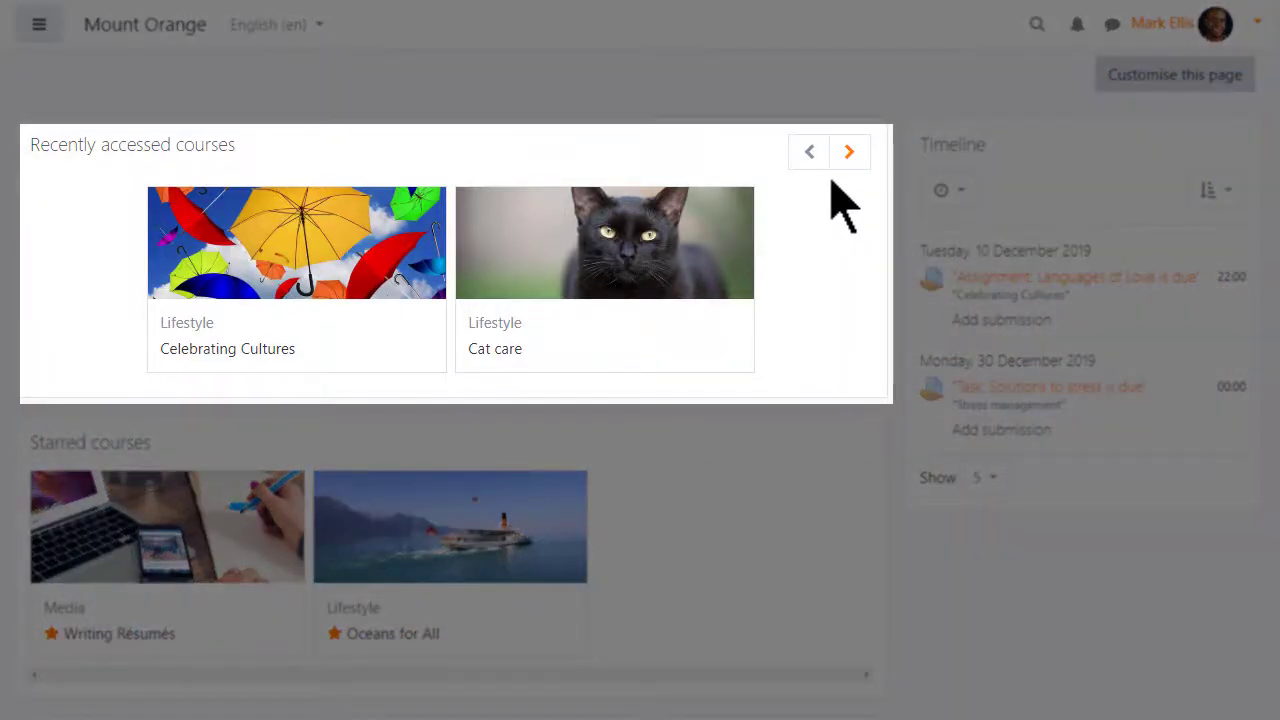
pyautogui.click(849, 151)
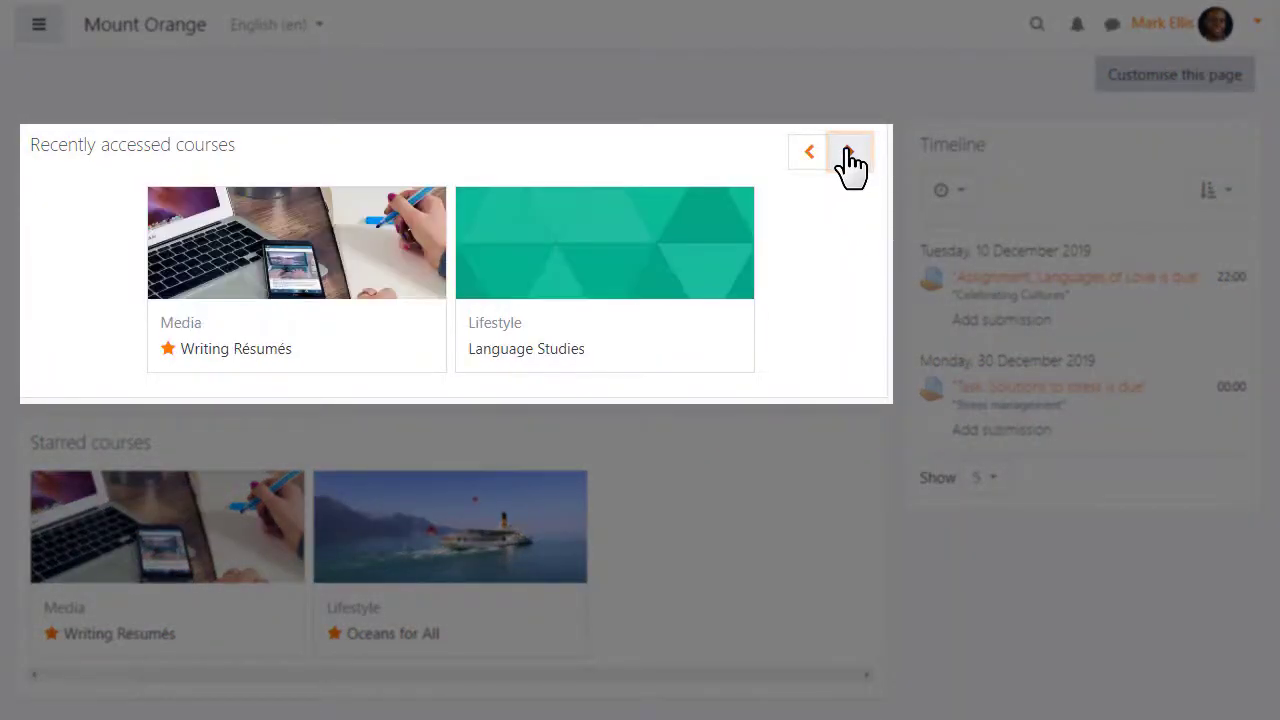
pyautogui.click(849, 151)
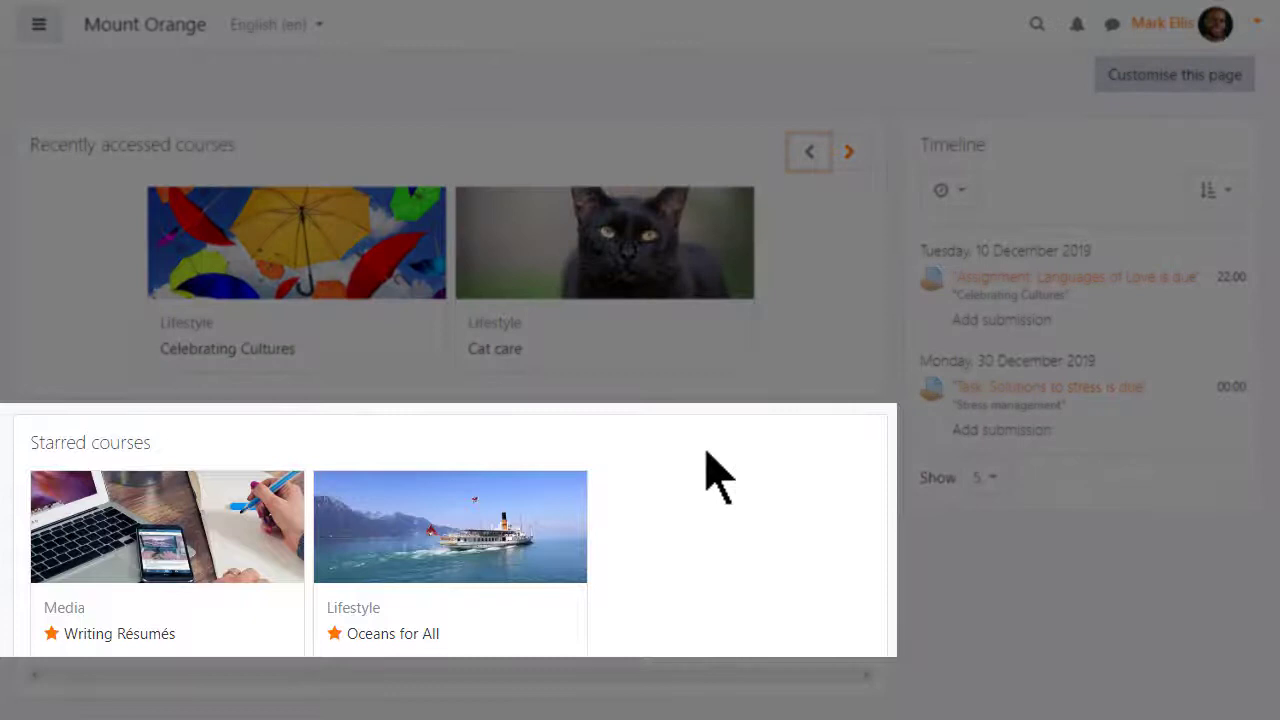
pyautogui.moveTo(650, 615)
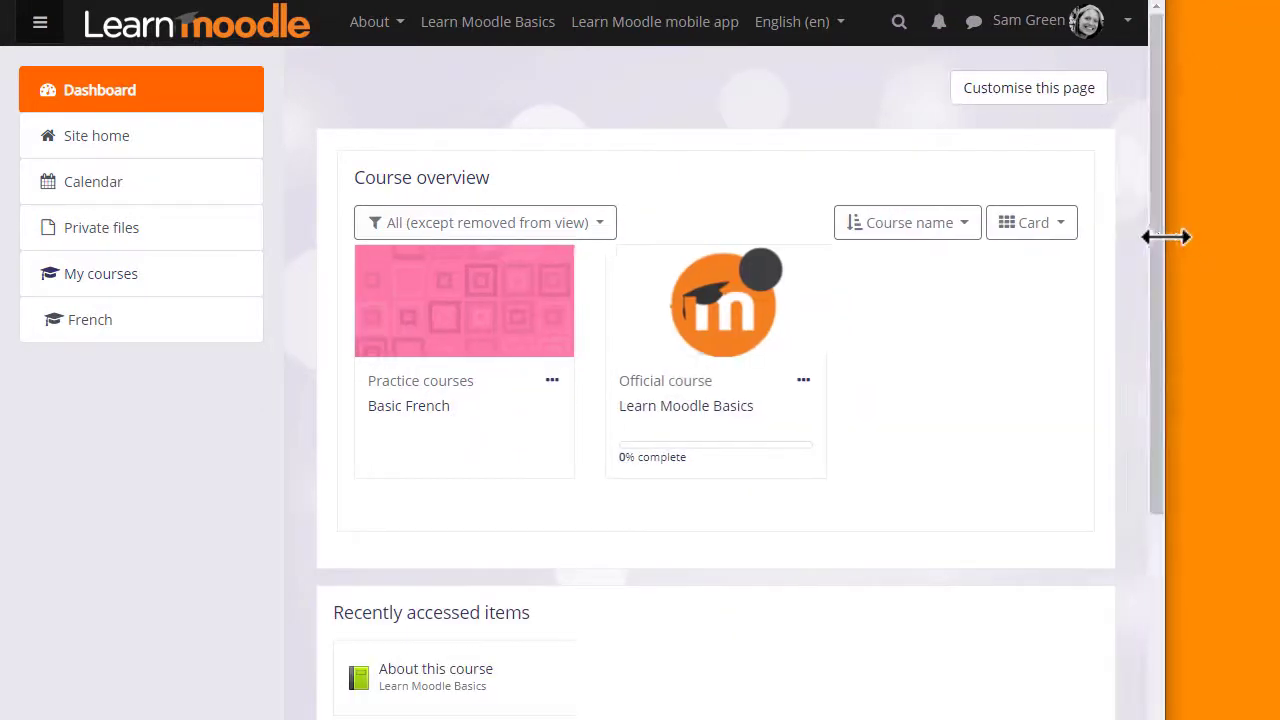
# Scroll the narrowed Dashboard to see Recently accessed items and Timeline stacked below
pyautogui.scroll(-3)
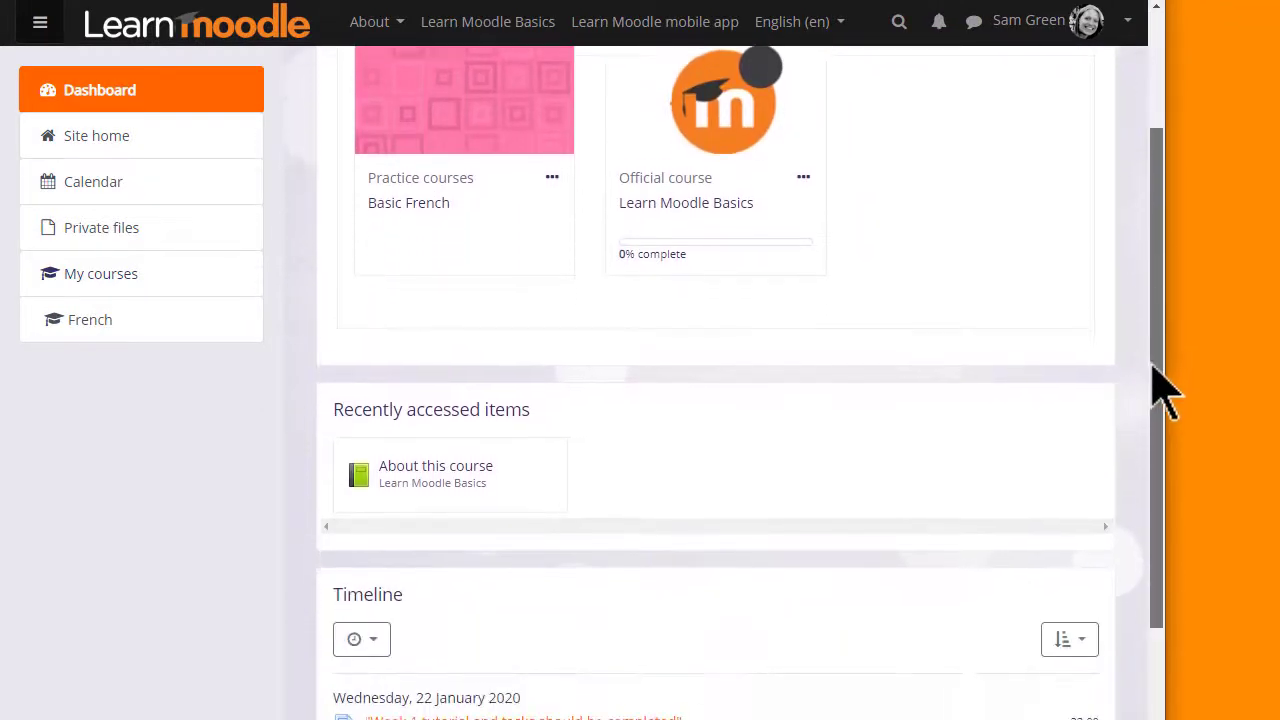